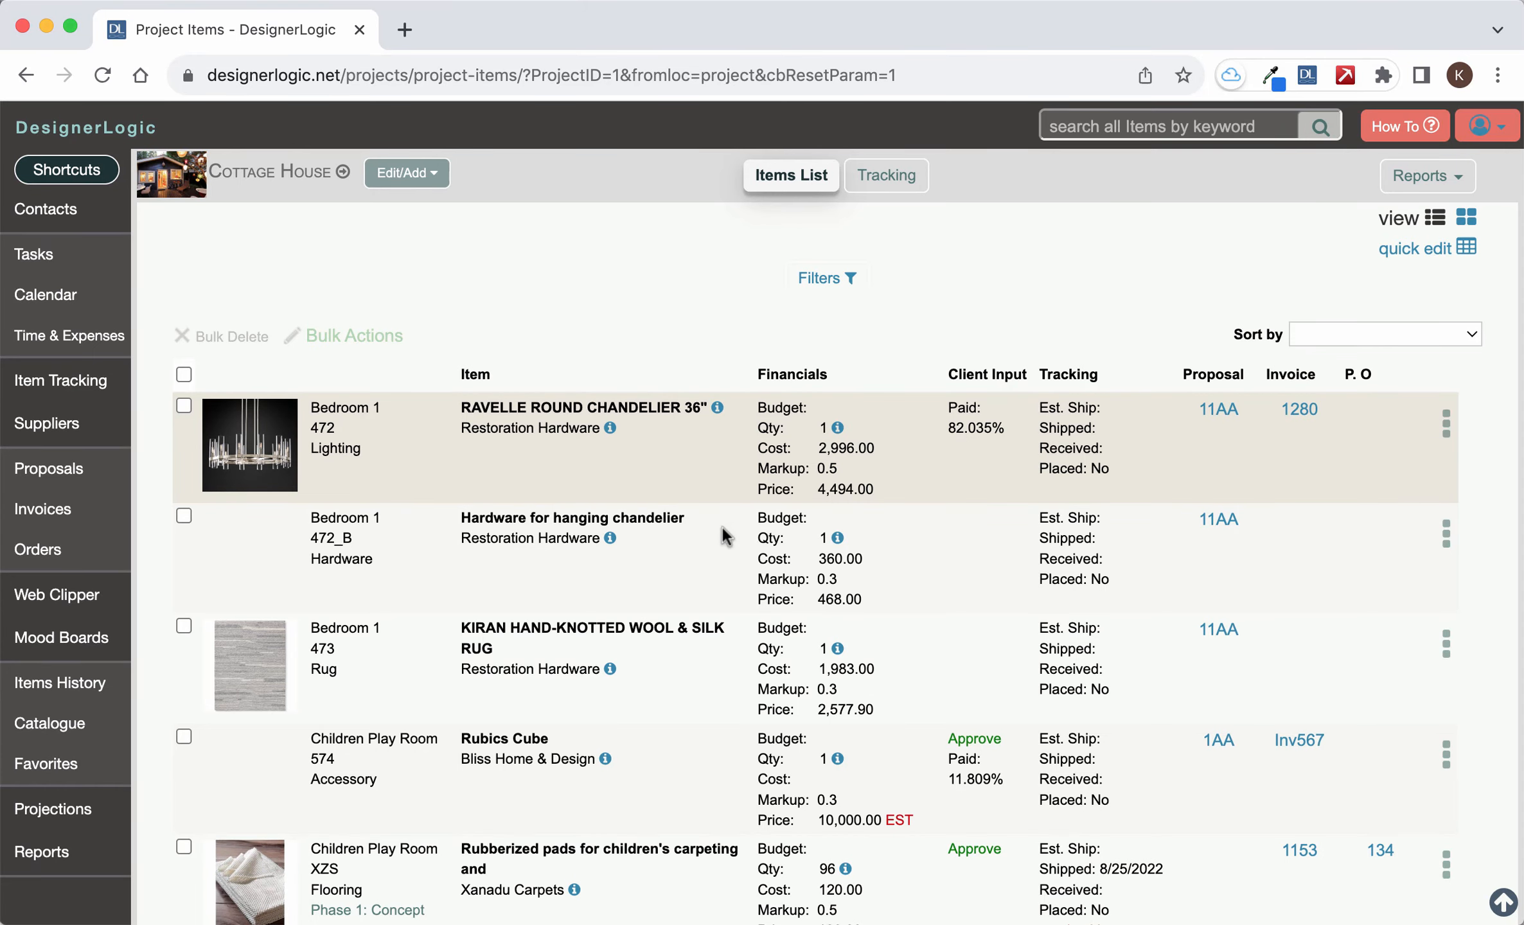
Step: Open the Worktable page for the Ravelle Round Chandelier 36" item from its row actions menu
{"action": "scroll", "scroll_direction": "down", "scroll_amount": 3}
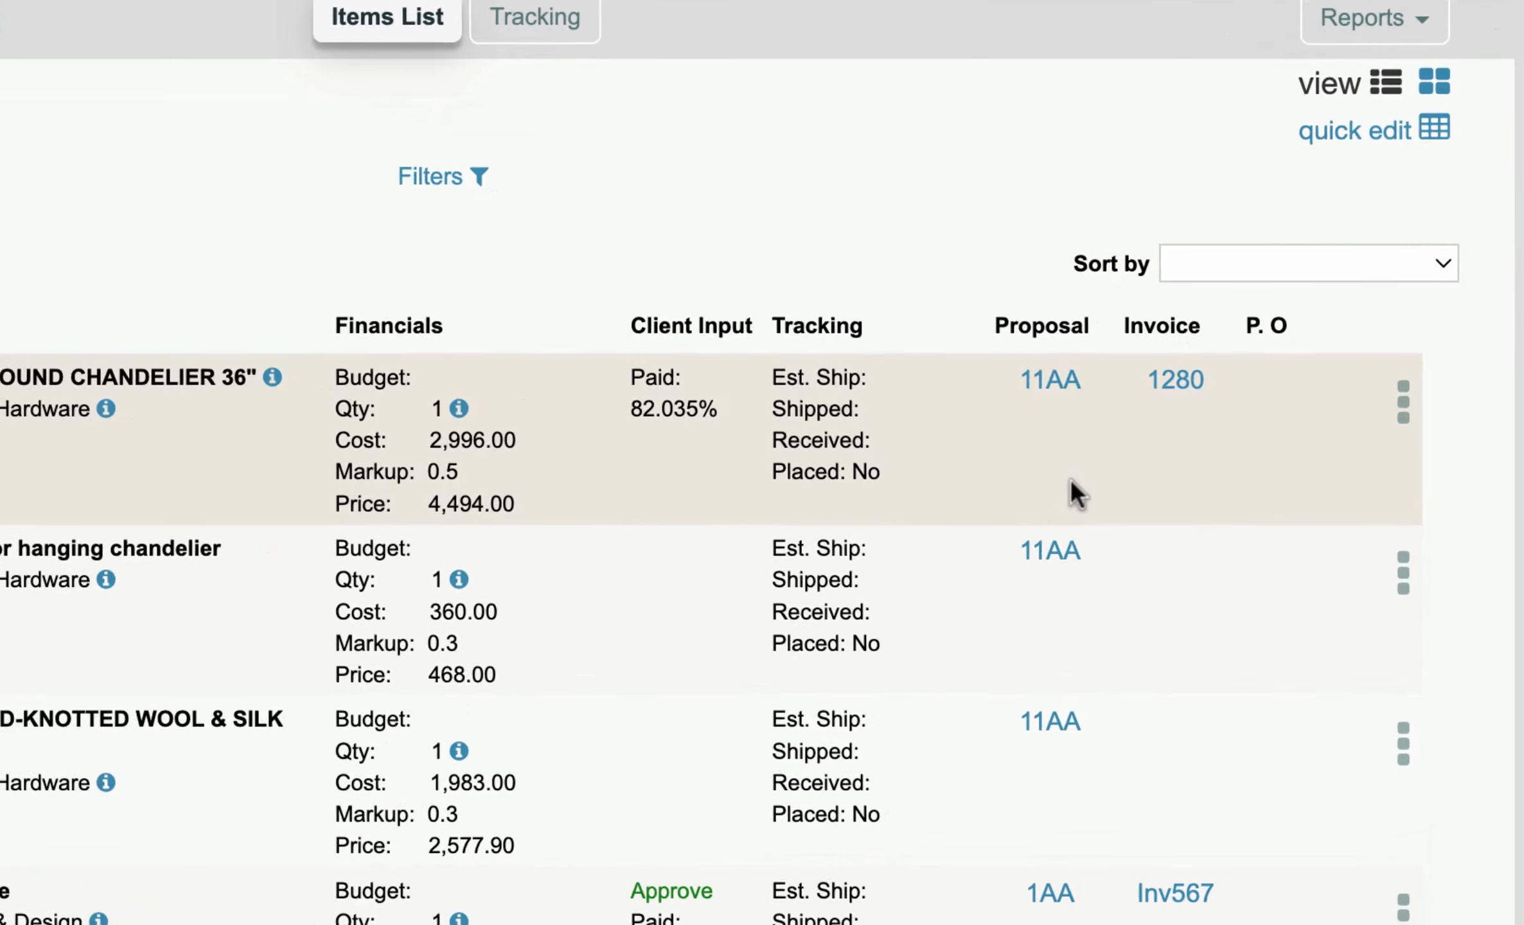
{"action": "left_click", "coordinate": [1400, 401]}
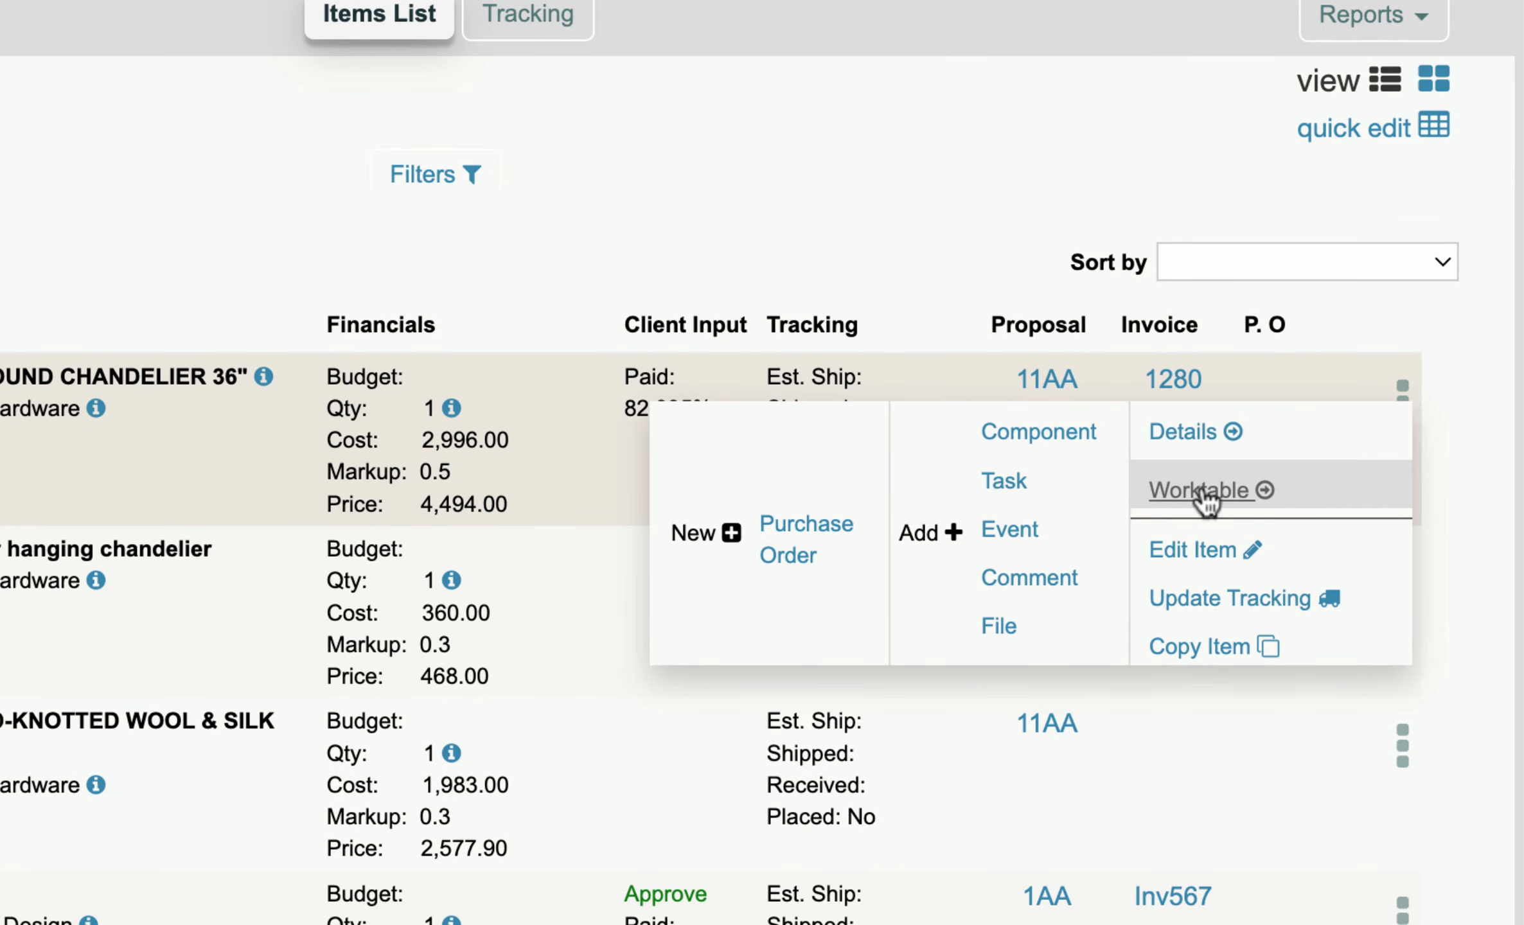
{"action": "left_click", "coordinate": [1194, 489]}
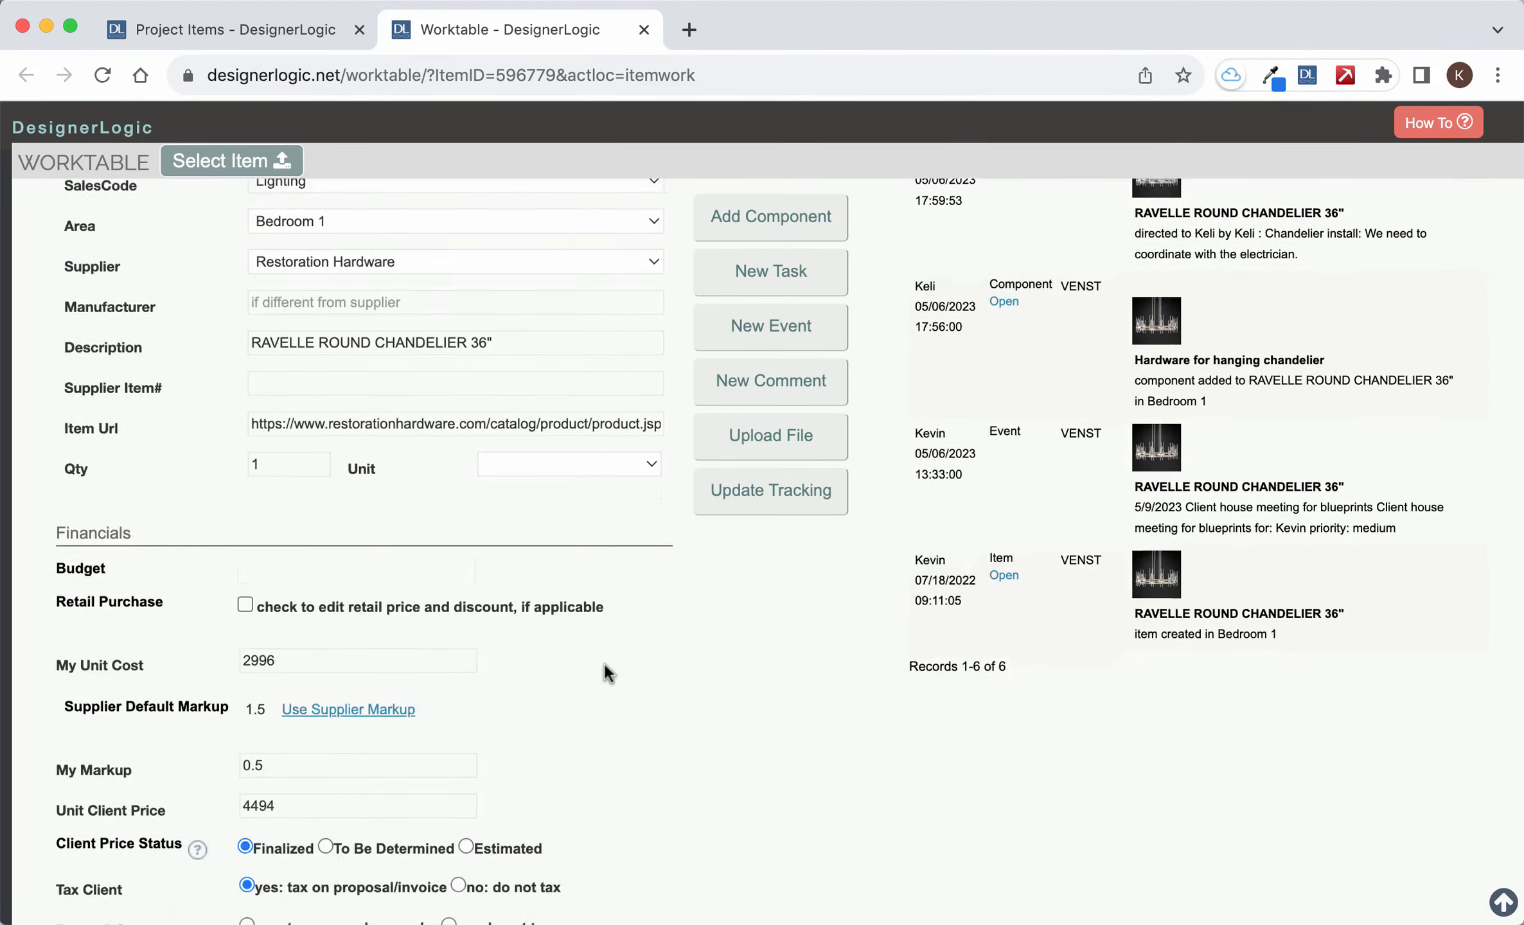
{"action": "scroll", "scroll_direction": "down", "scroll_amount": 3}
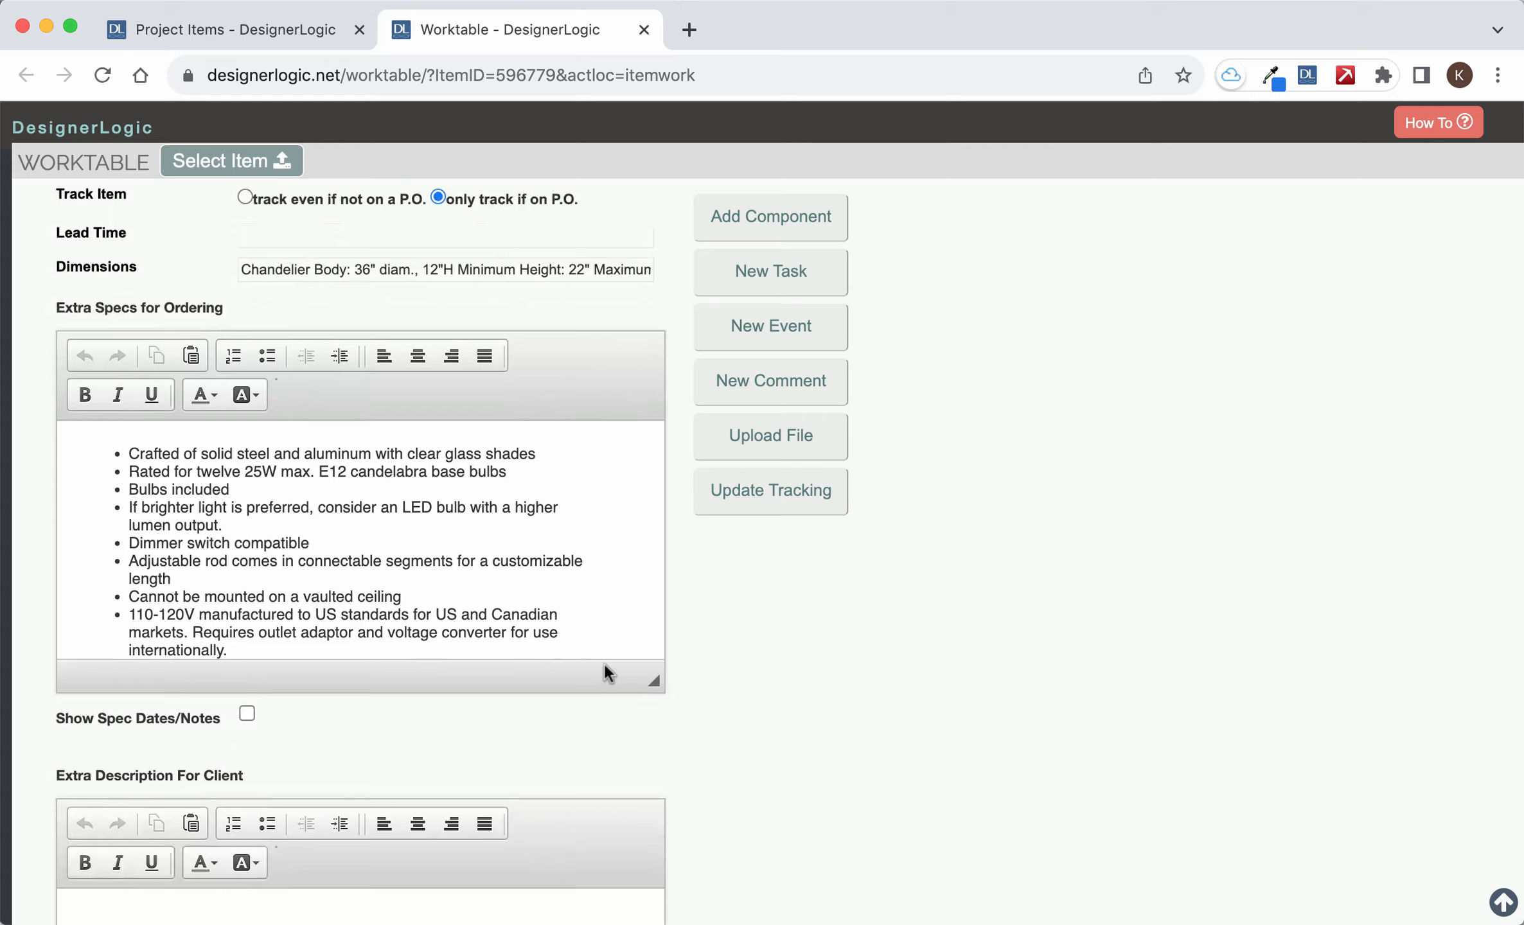
{"action": "scroll", "scroll_direction": "down", "scroll_amount": 3}
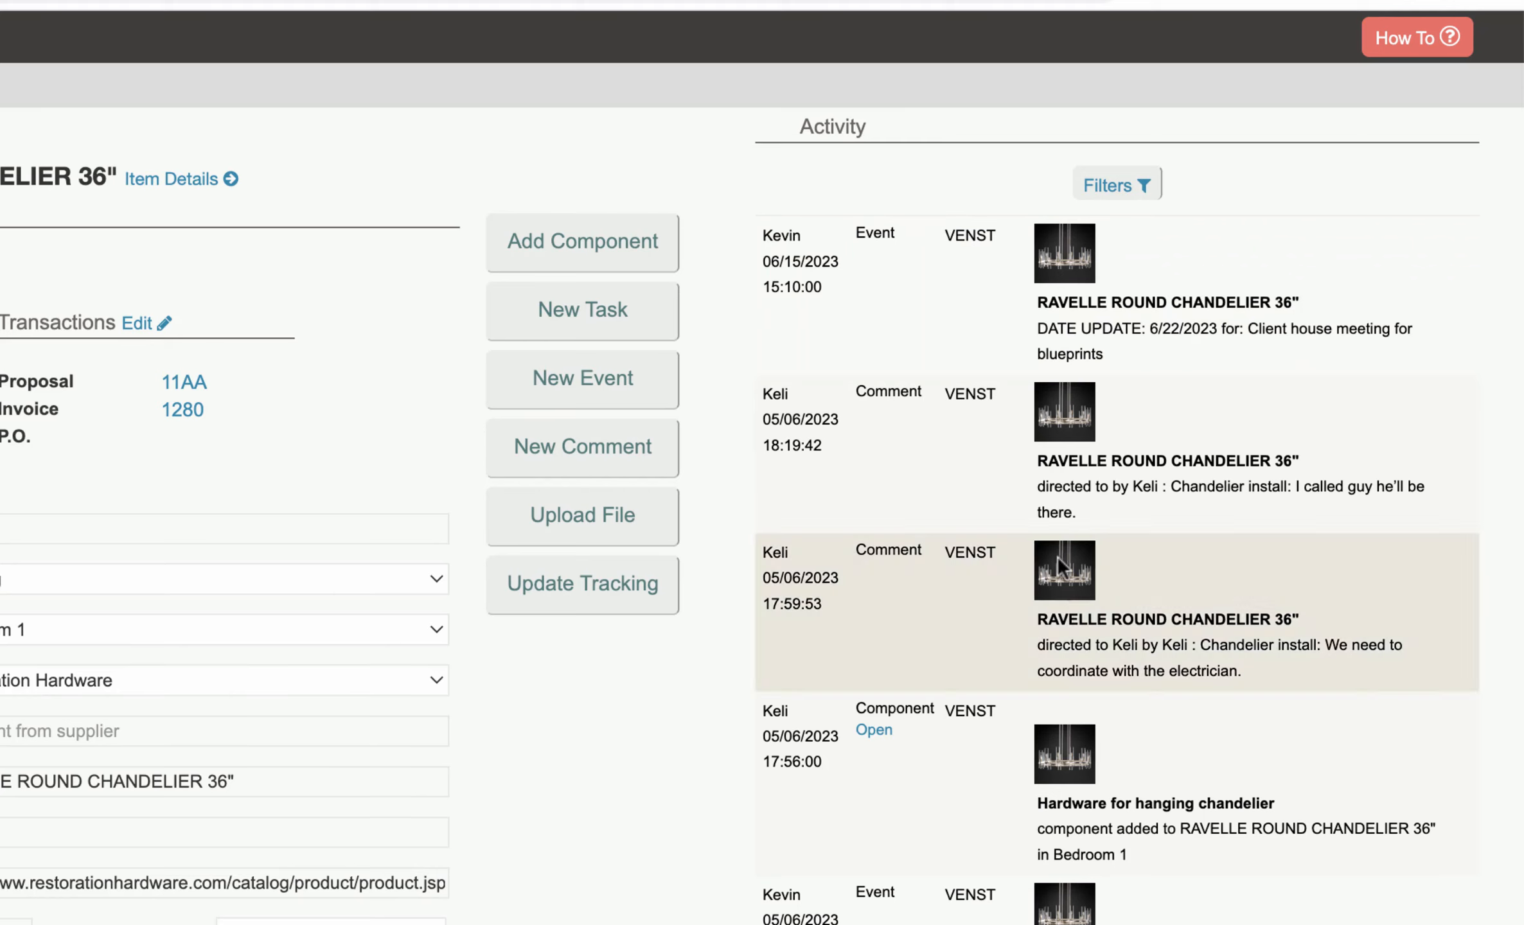
{"action": "mouse_move", "coordinate": [581, 242]}
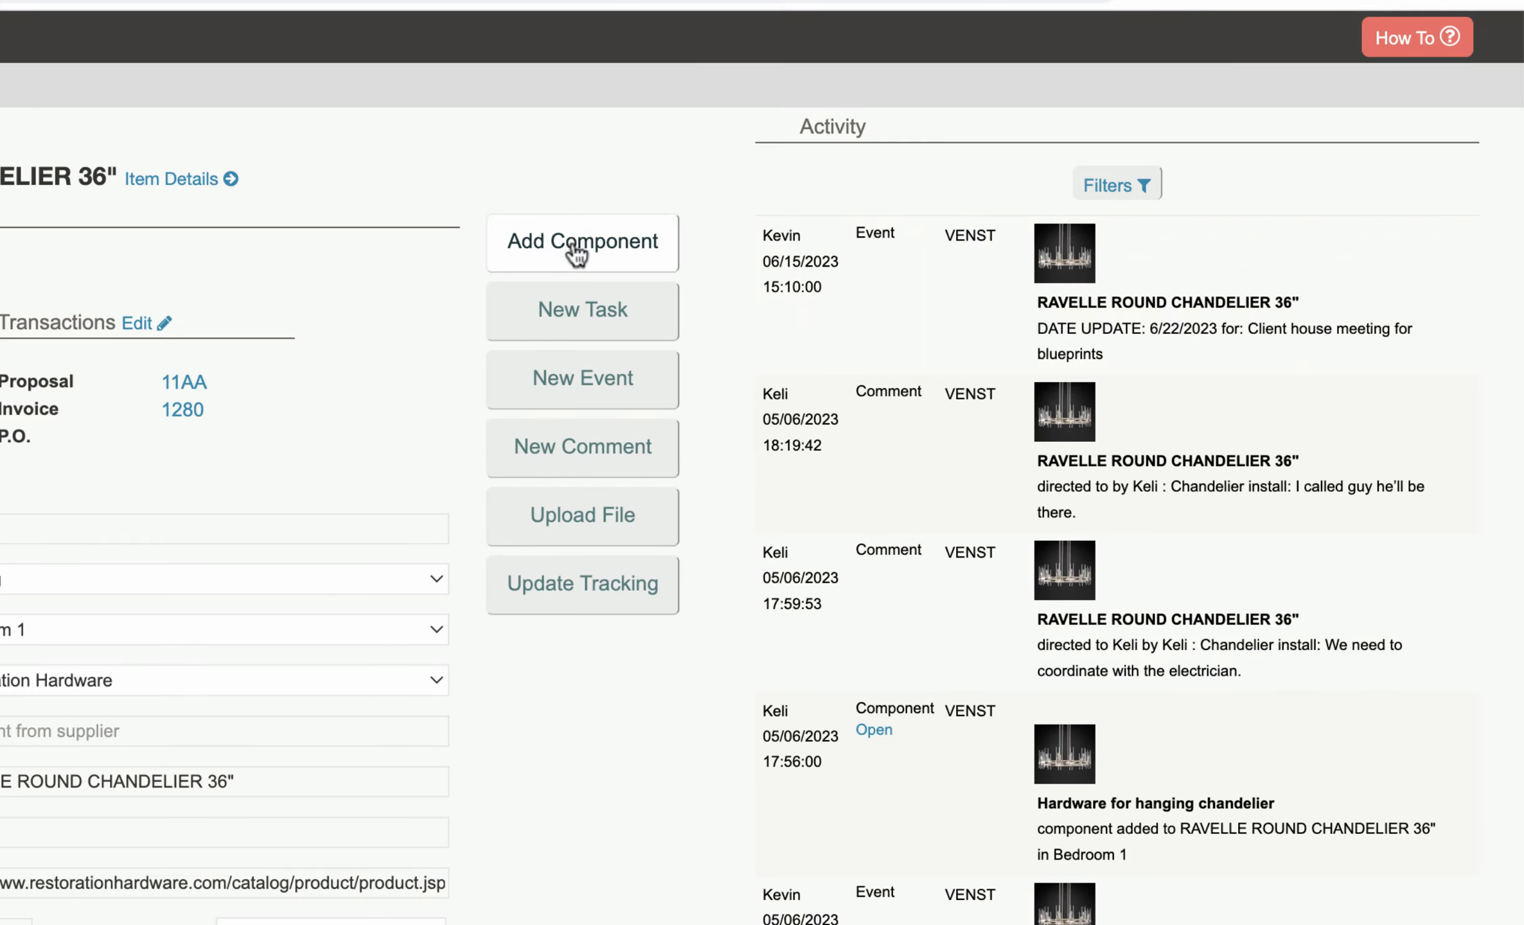
{"action": "mouse_move", "coordinate": [581, 448]}
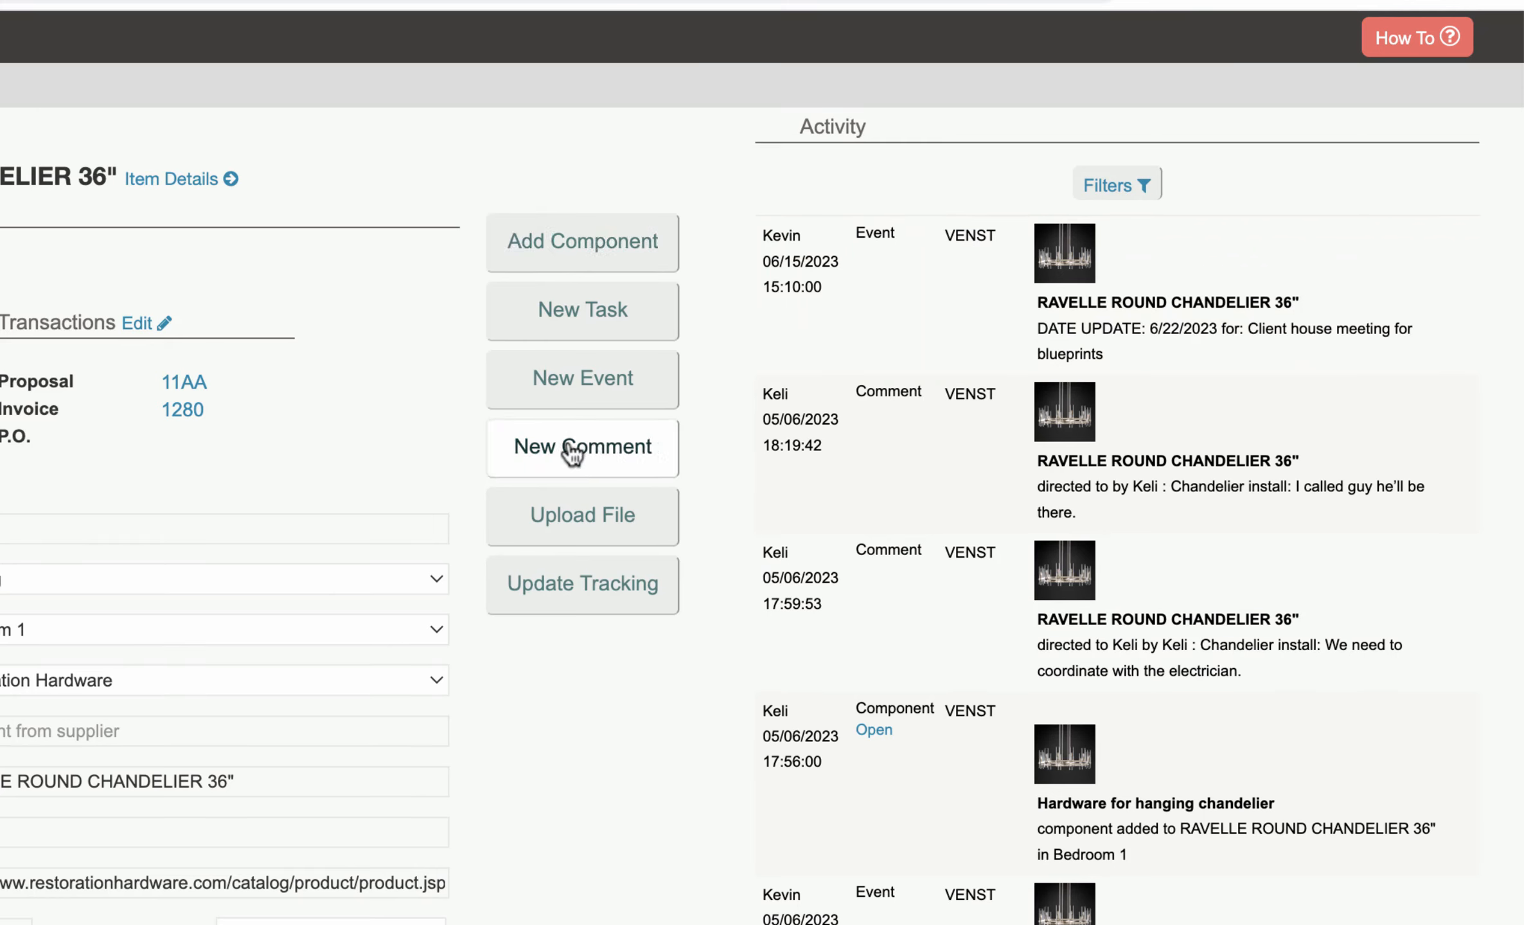
{"action": "mouse_move", "coordinate": [537, 591]}
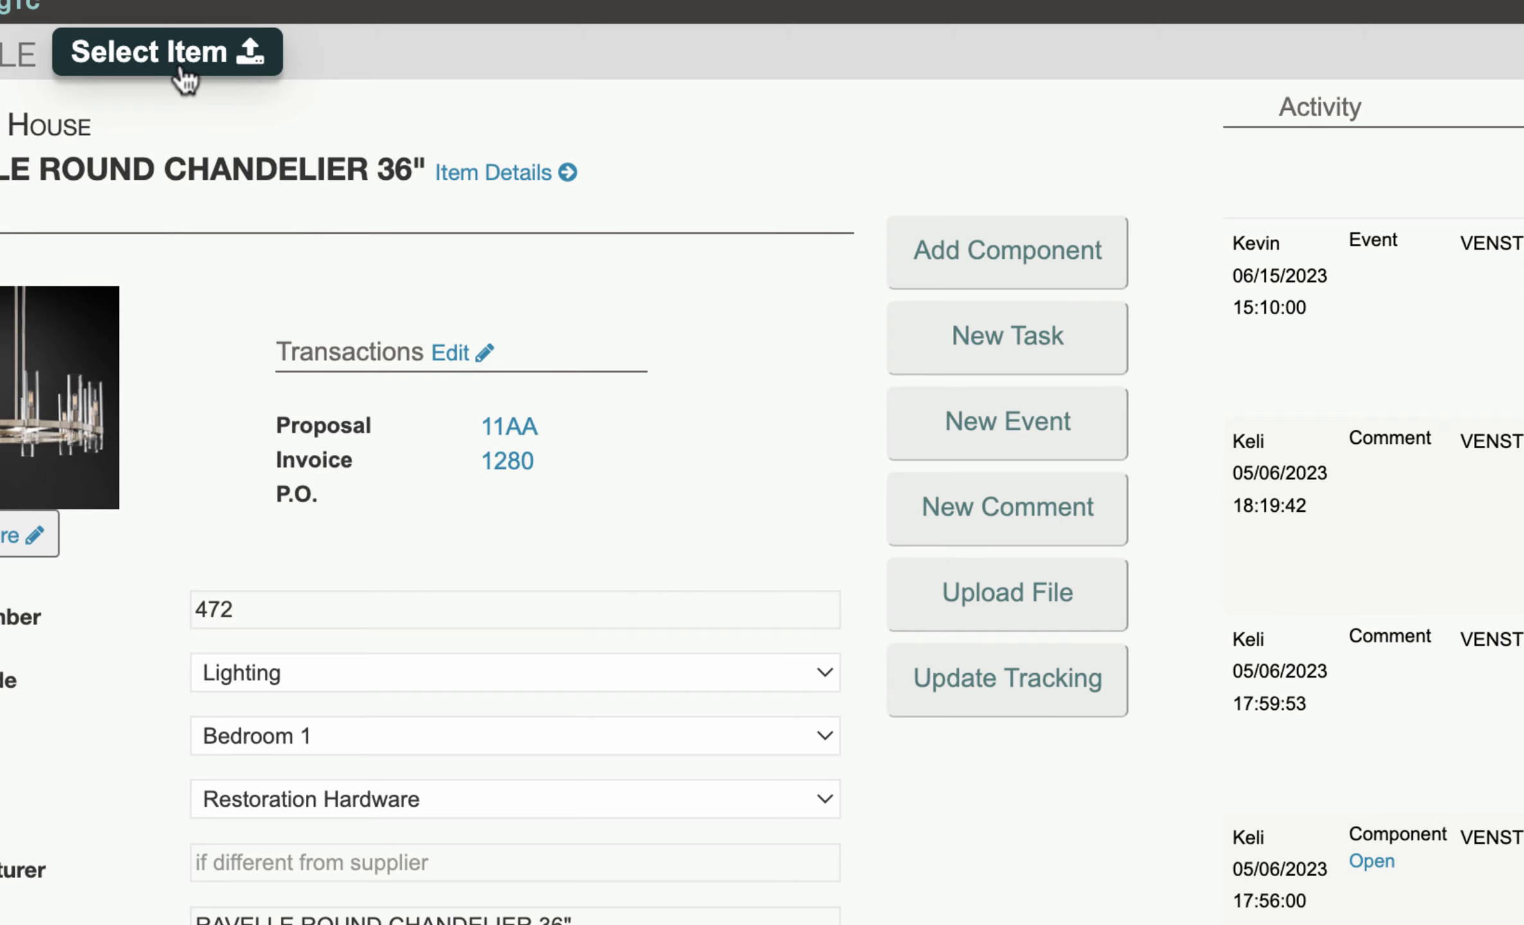
Step: Open the Item Details page for the Ravelle Round Chandelier 36" item
{"action": "left_click", "coordinate": [166, 51]}
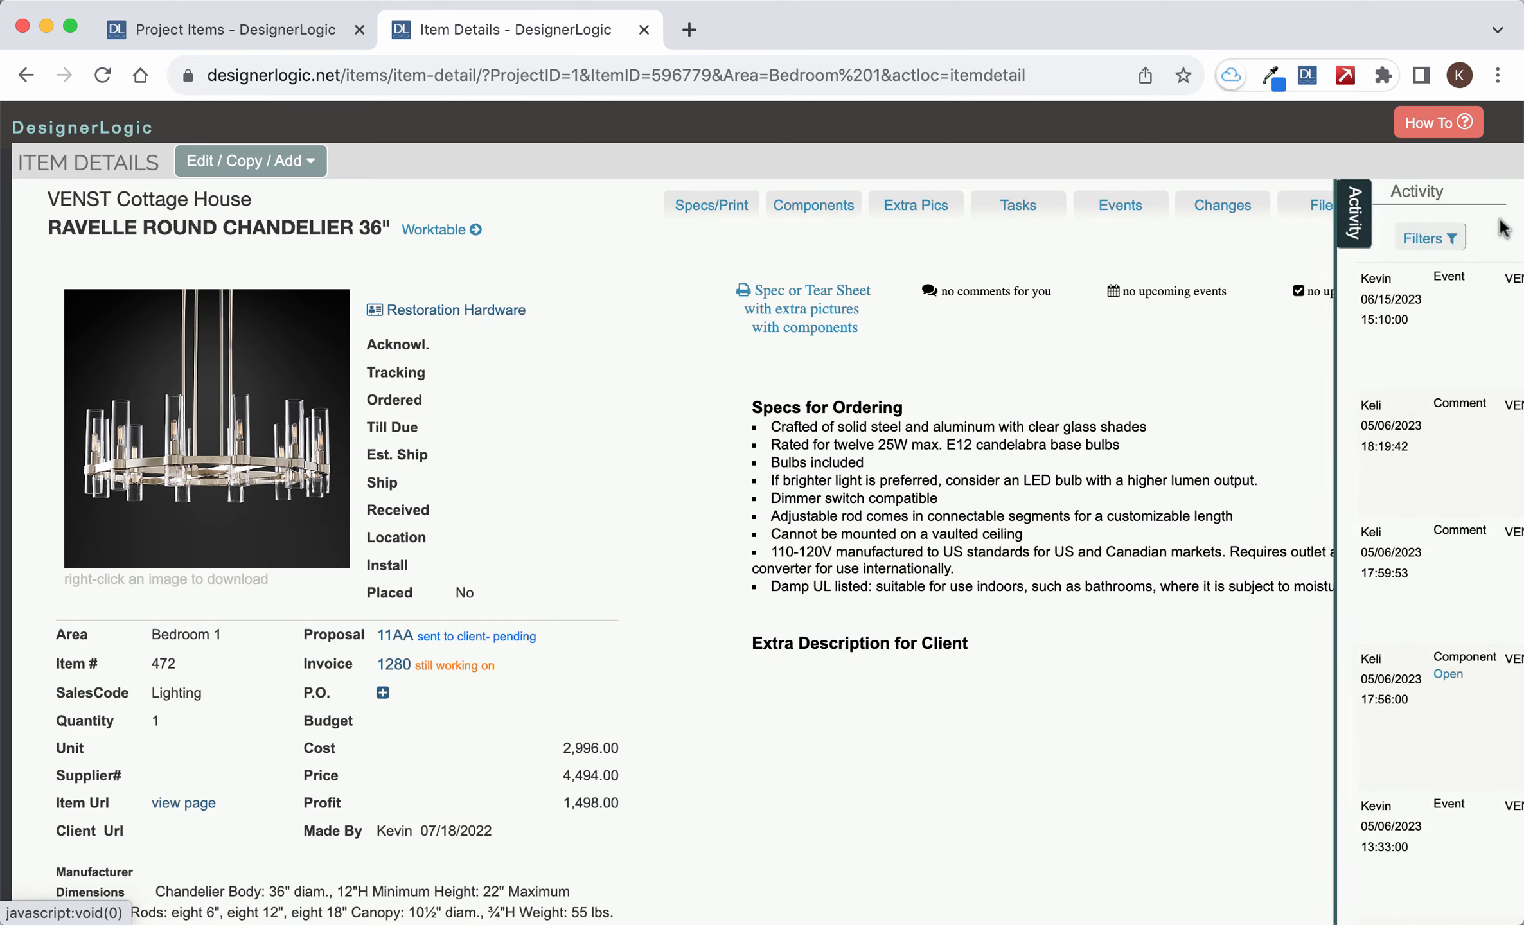
Step: Expand and then collapse the Activity feed side panel on the Item Details page
{"action": "left_click", "coordinate": [1350, 213]}
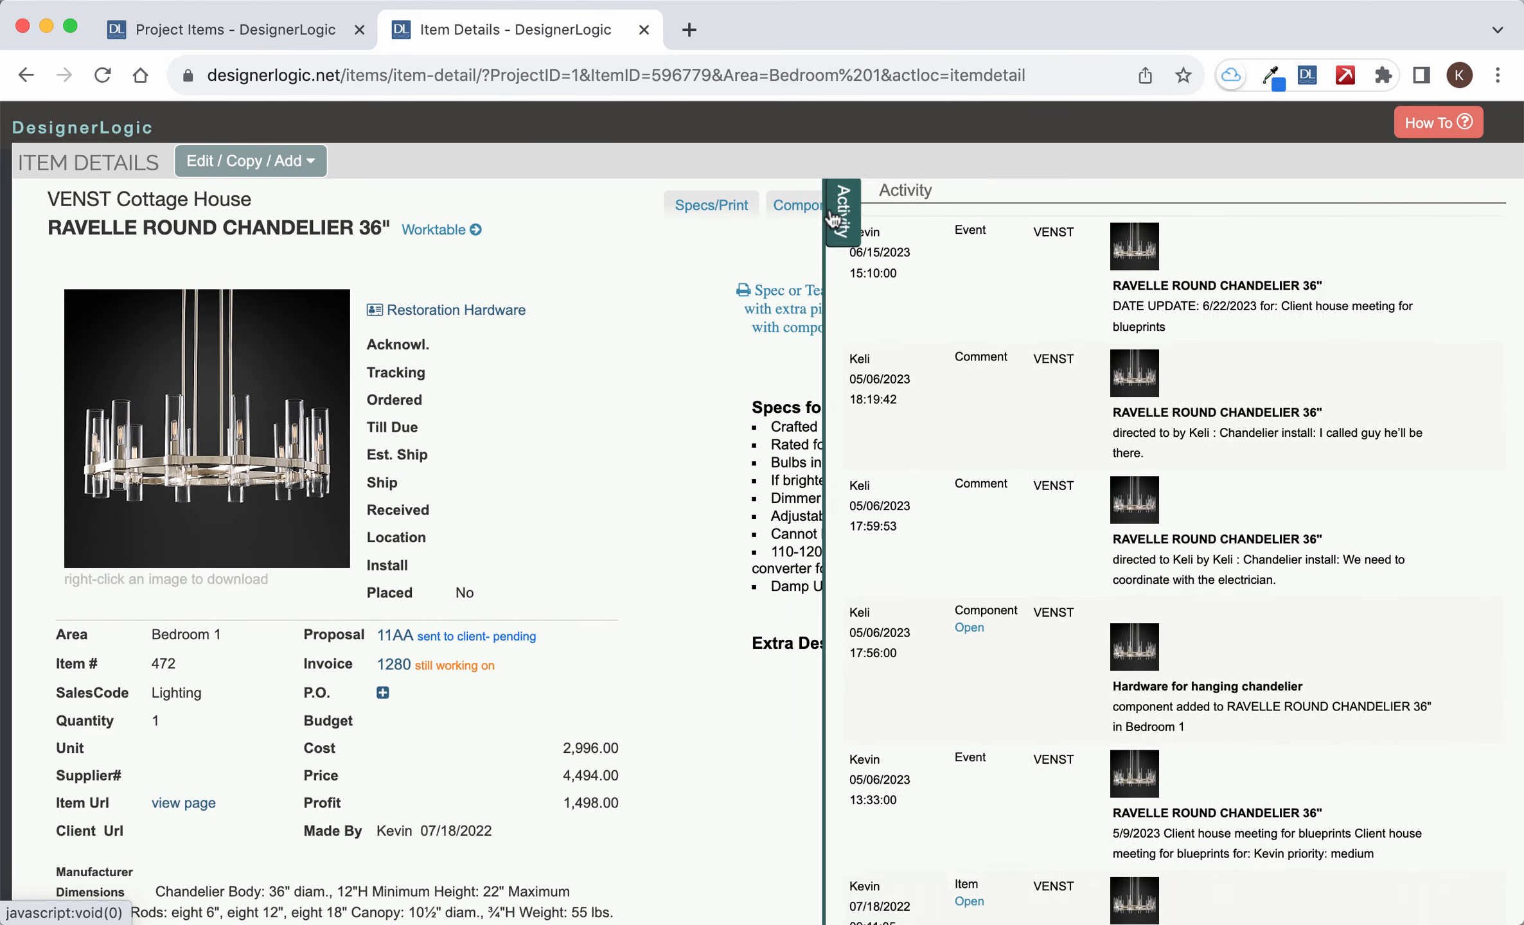
{"action": "left_click", "coordinate": [840, 213]}
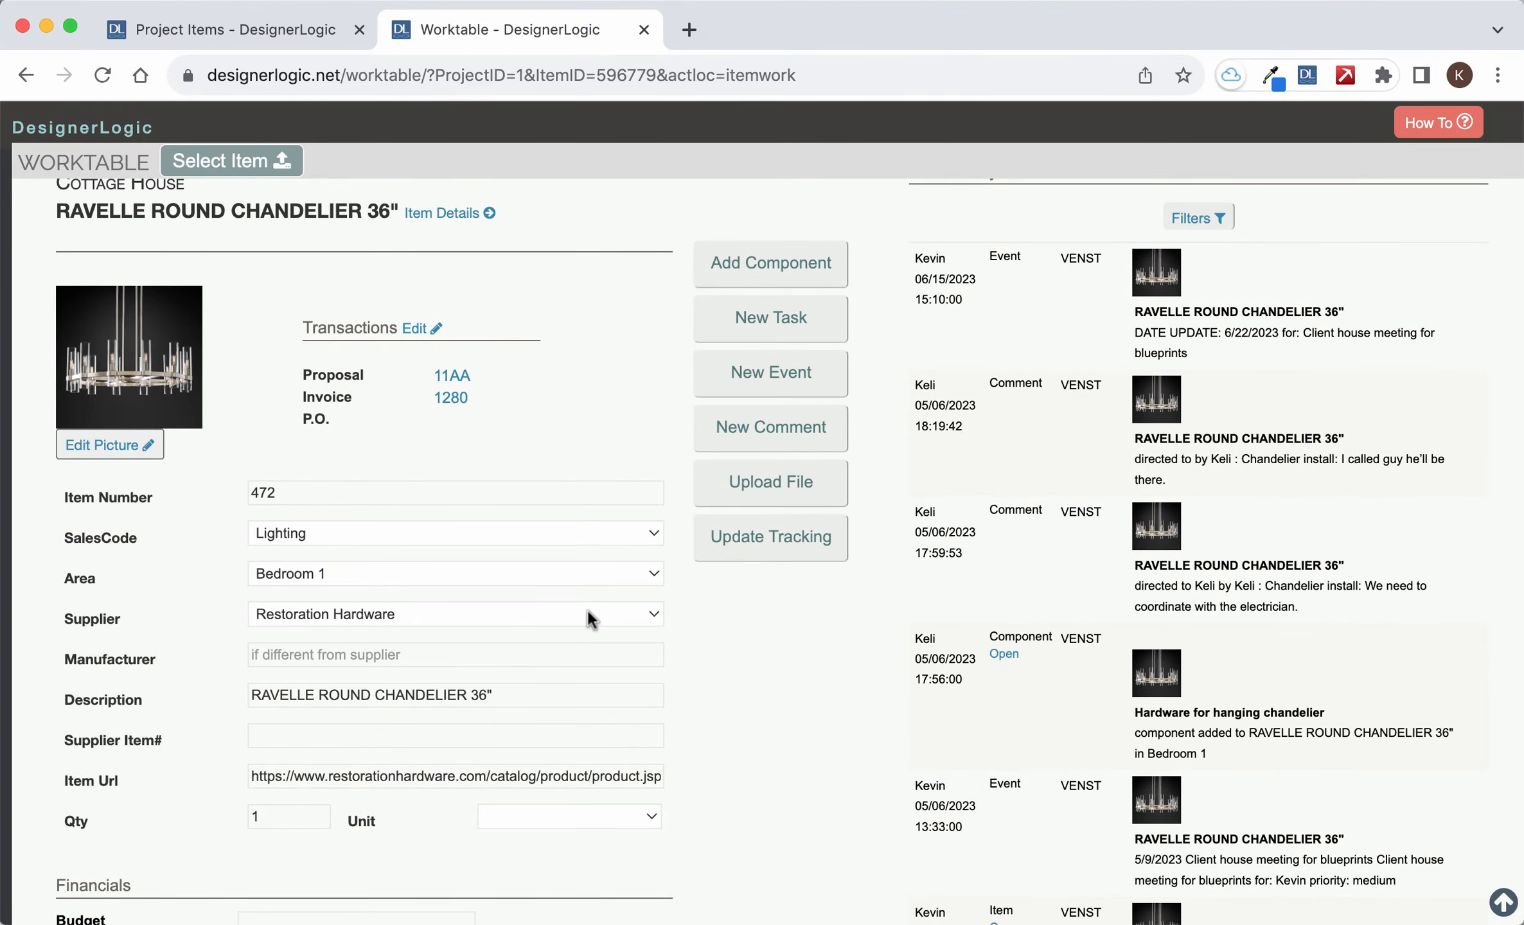
{"action": "mouse_move", "coordinate": [748, 643]}
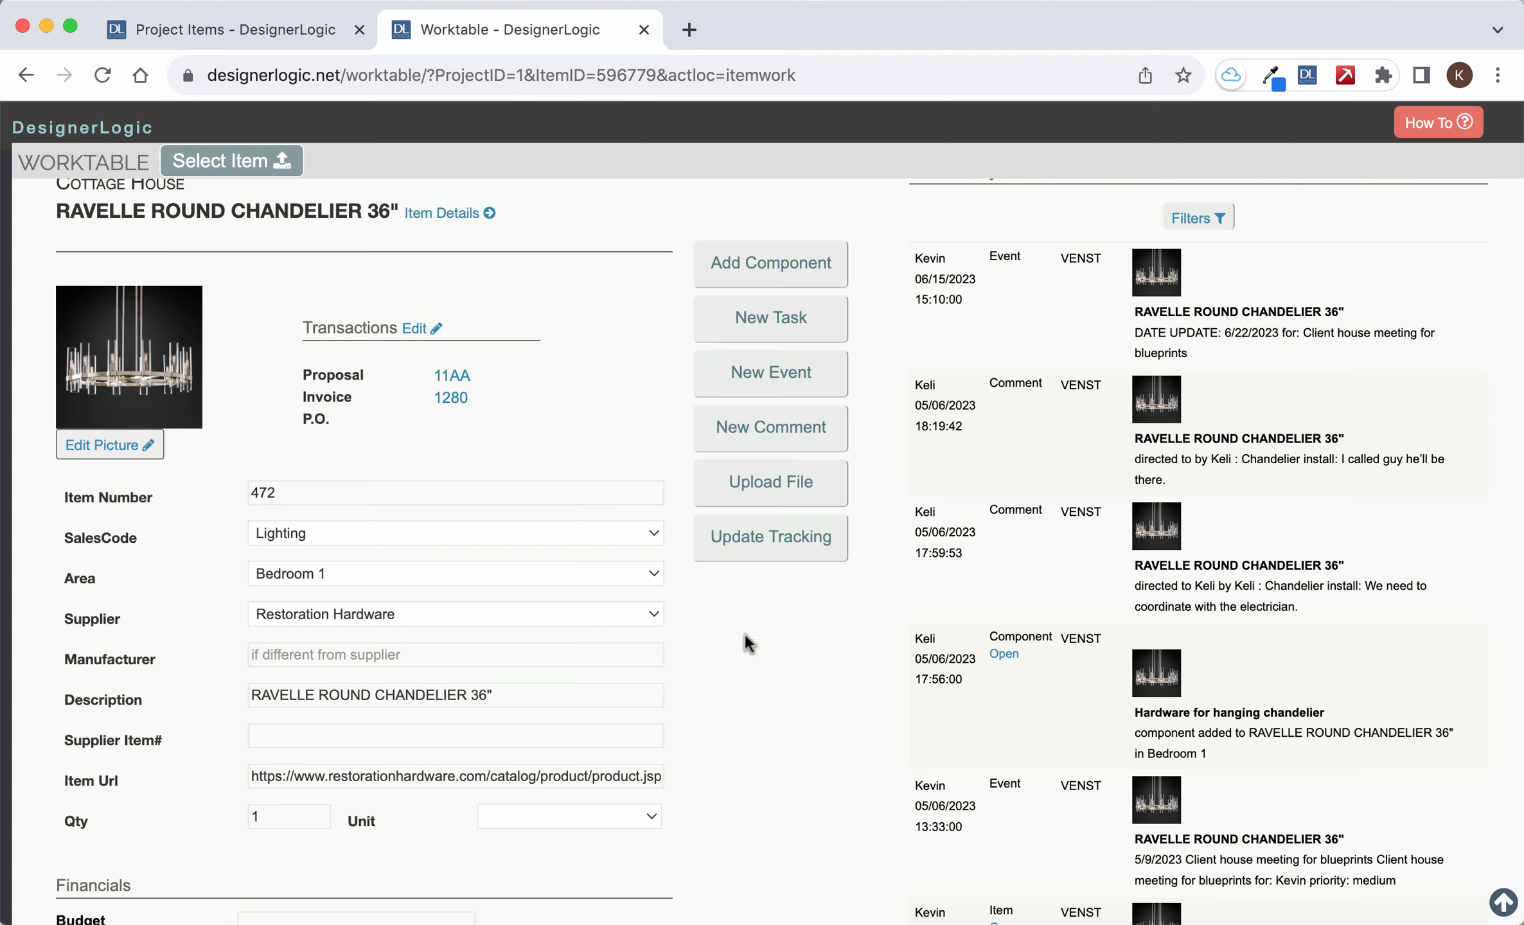